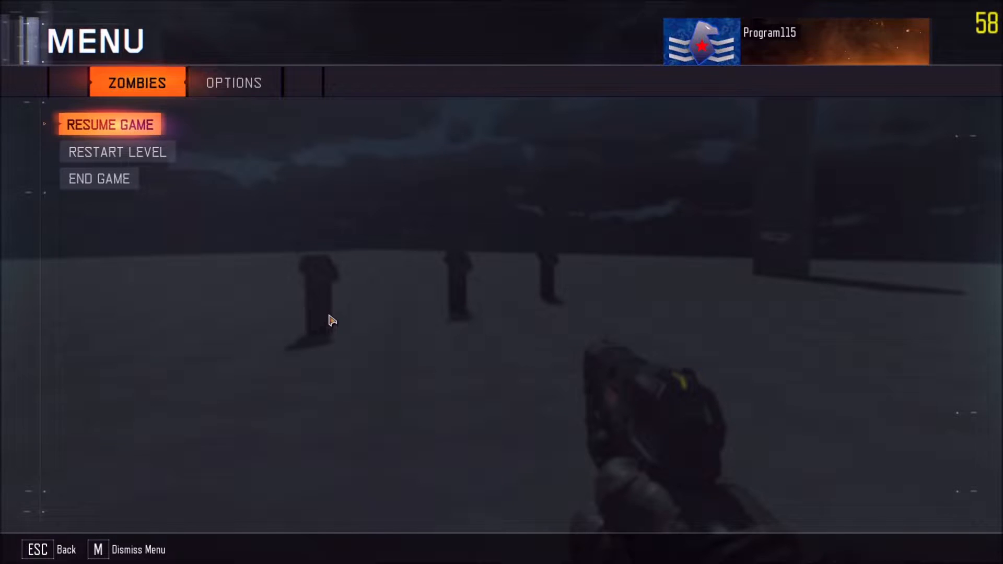
Resume the test map in-game and activate the play-at-location sound station with F.
left_click(109, 123)
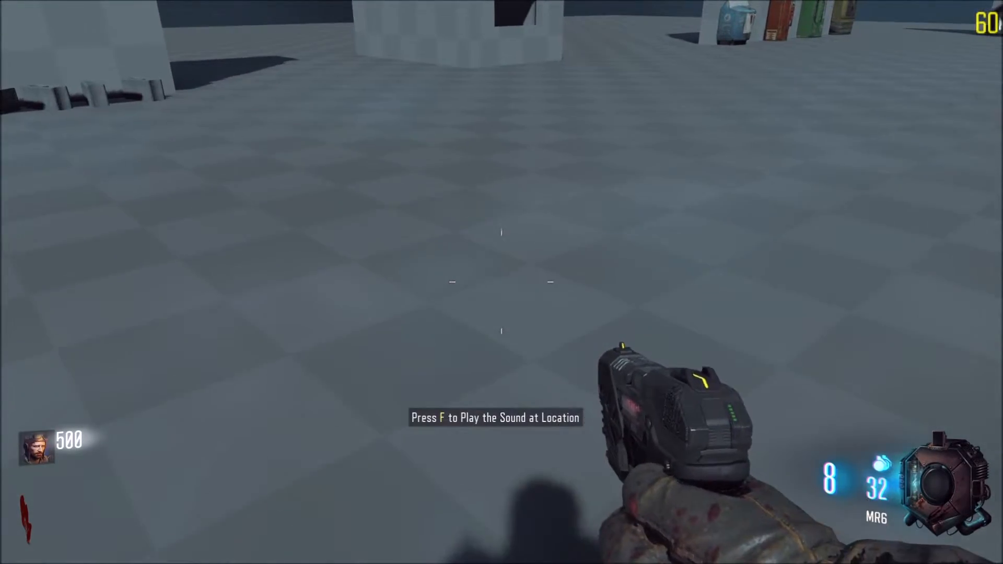
key("f")
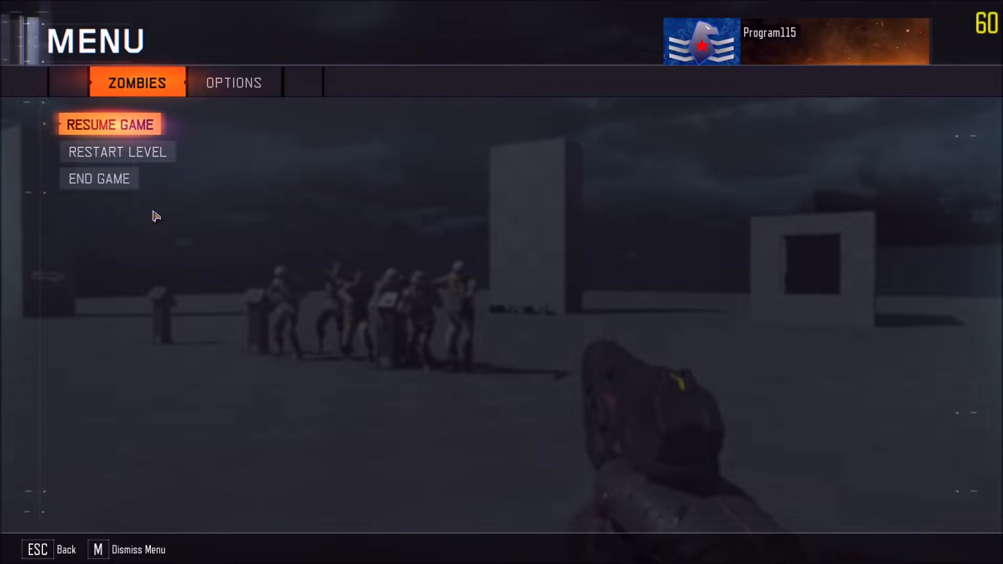
mouse_move(359, 260)
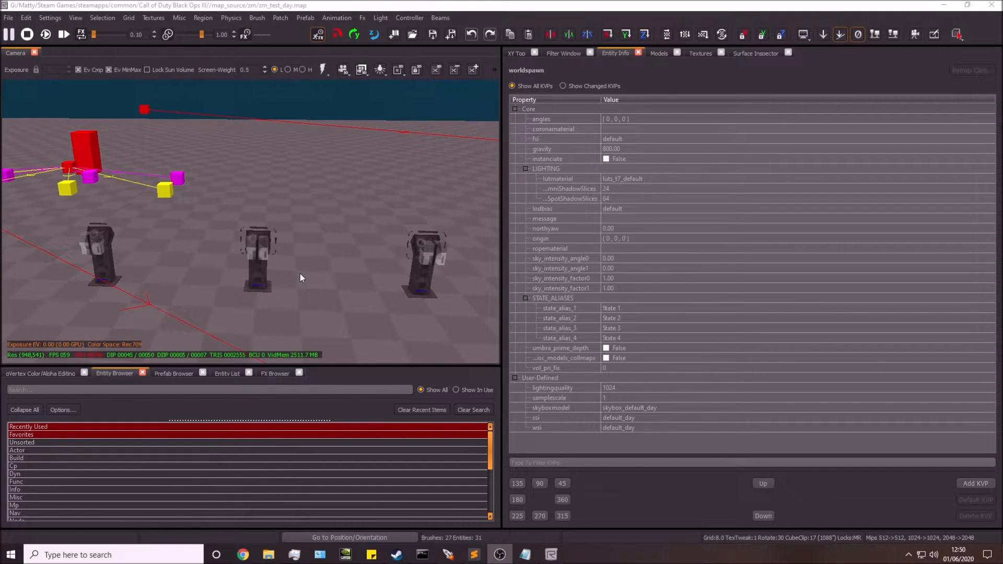
mouse_move(234, 243)
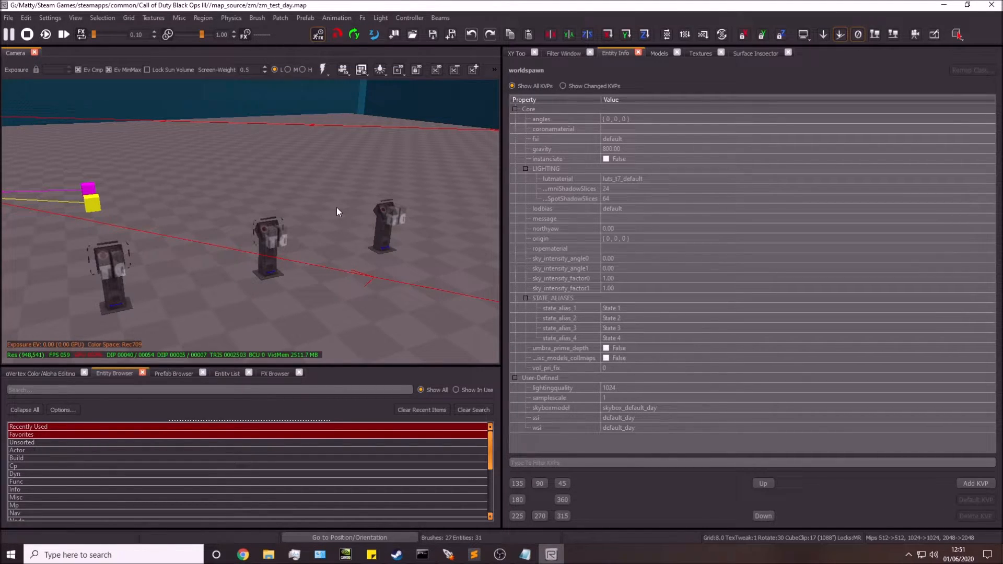
mouse_move(343, 221)
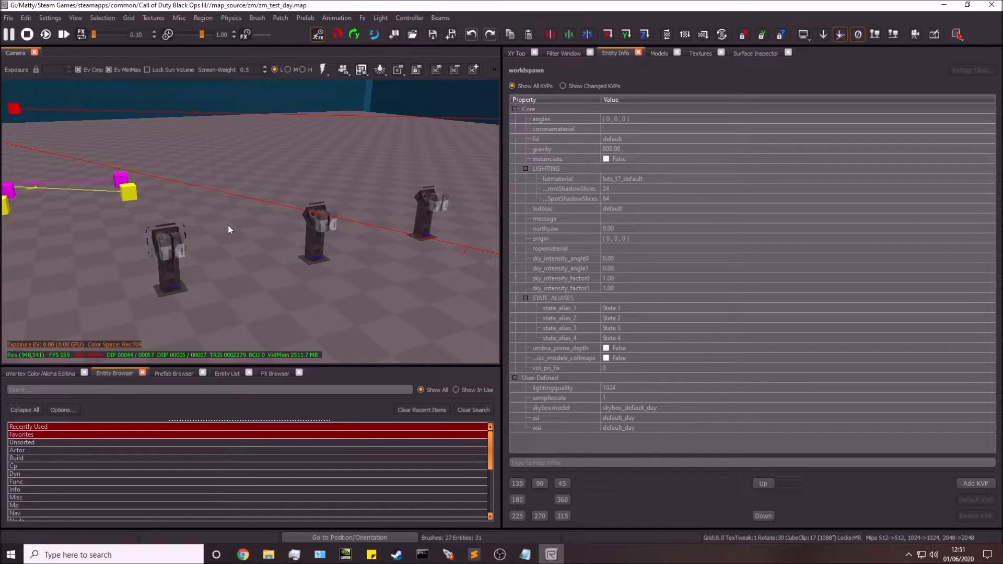
Inspect the first station's model and trigger selection in the Radiant viewport.
left_click(167, 256)
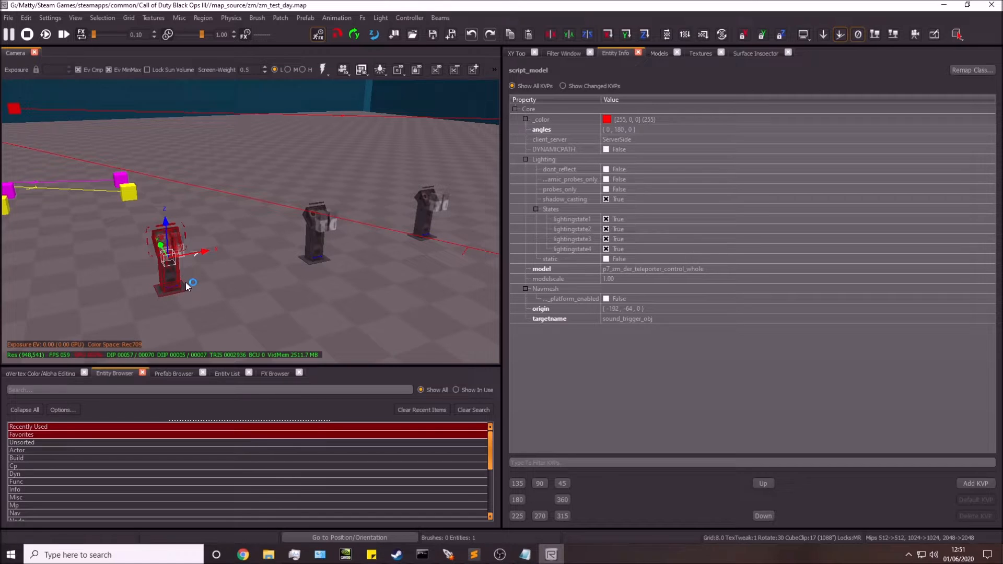
left_click(313, 226)
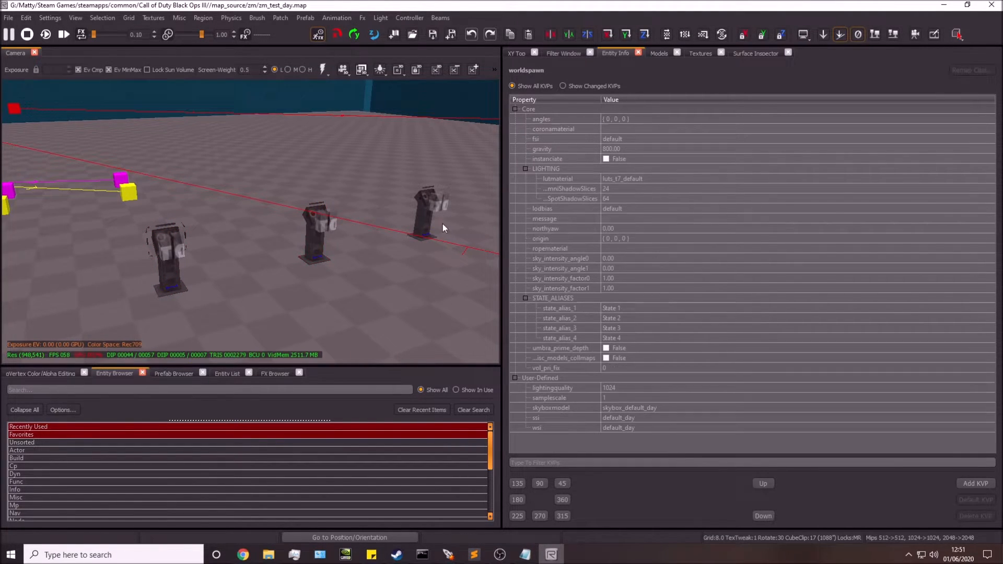
left_click(428, 211)
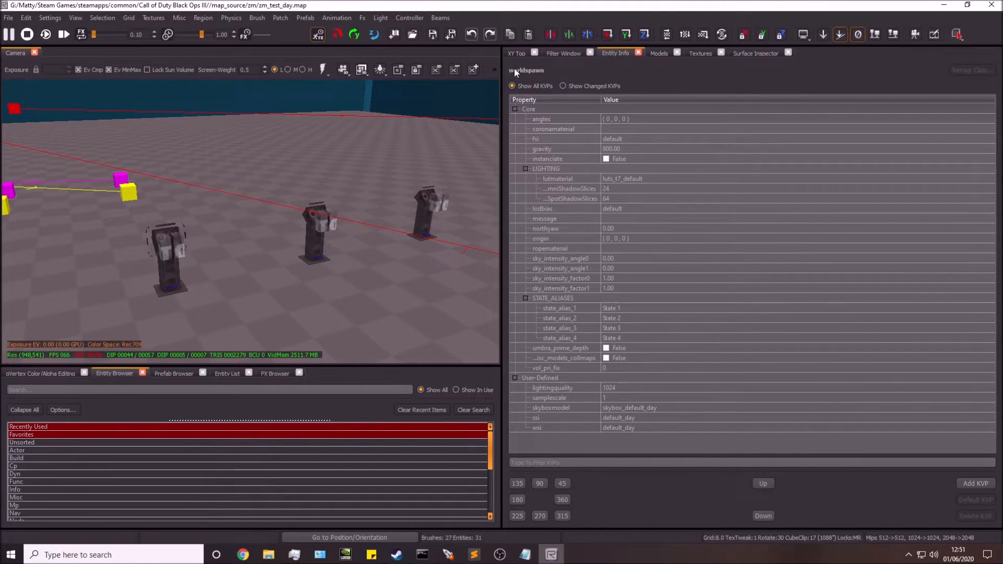
mouse_move(179, 292)
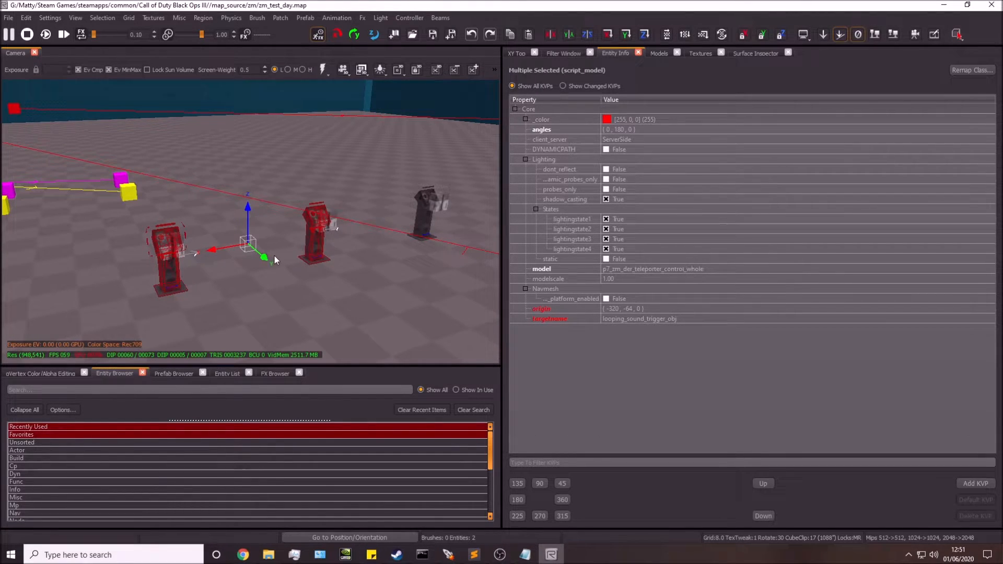
left_click_drag(266, 258, 170, 259)
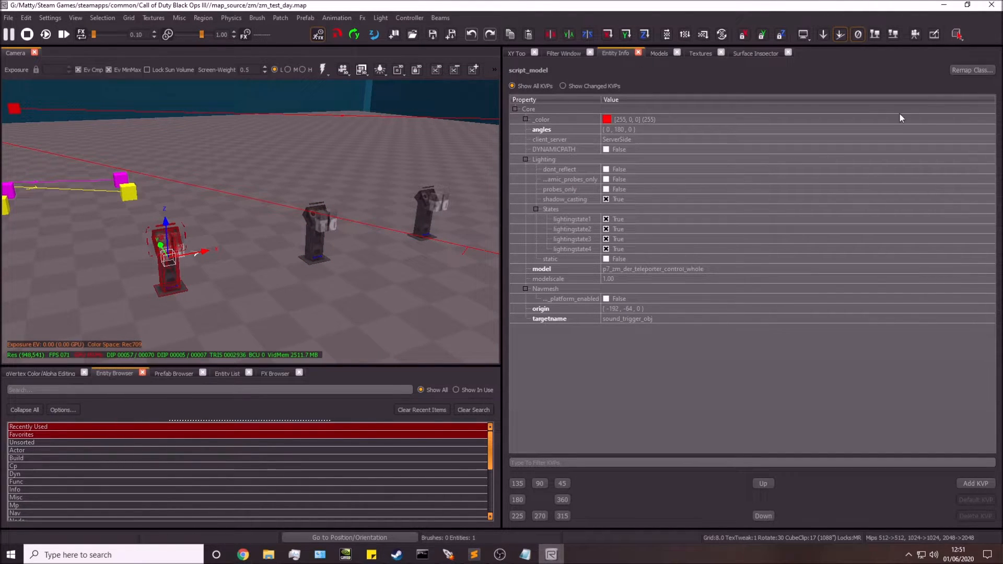
Filter the Entity Browser by 'scr' and expand the trigger classes to list the use trigger type.
left_click(972, 70)
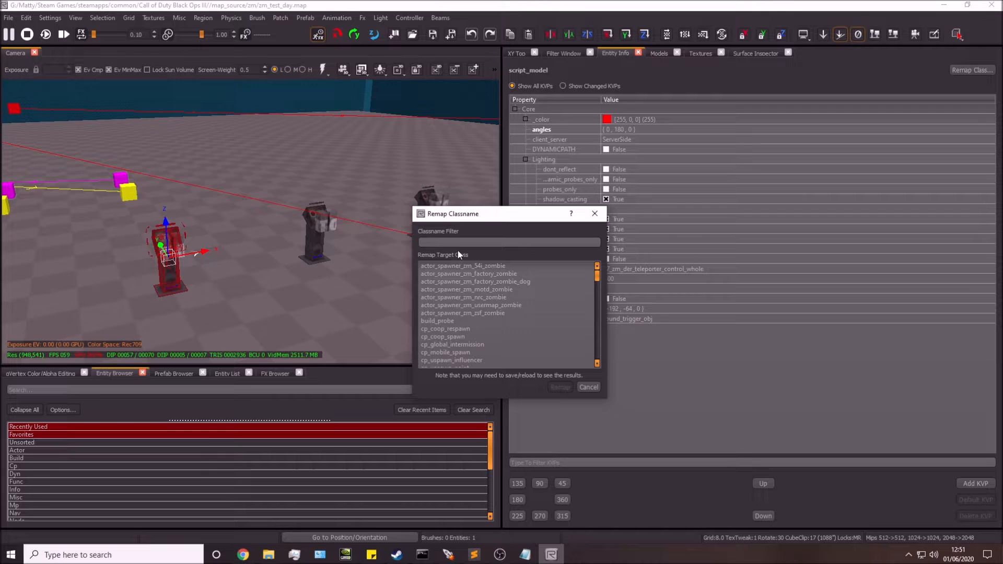
type("scr")
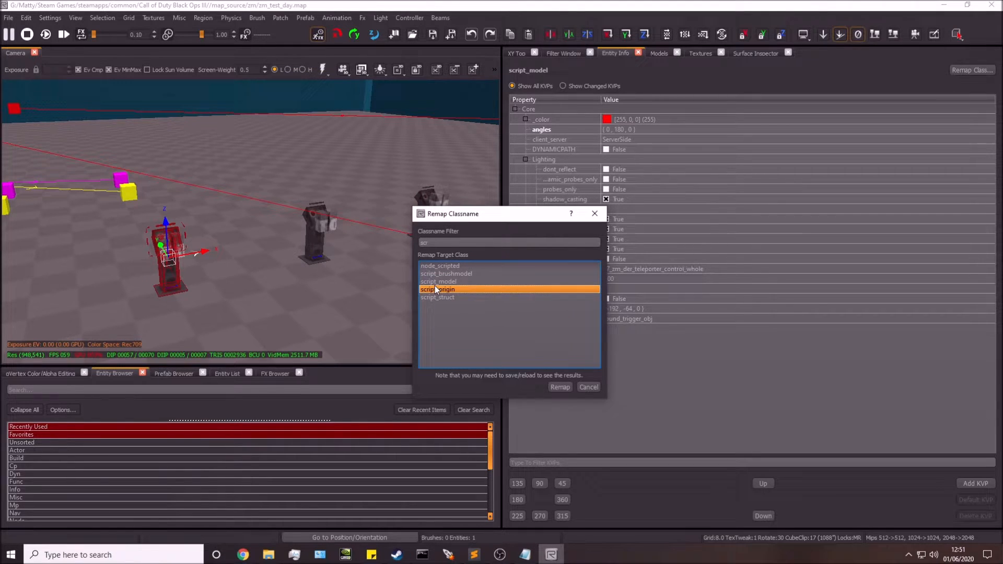
left_click(438, 281)
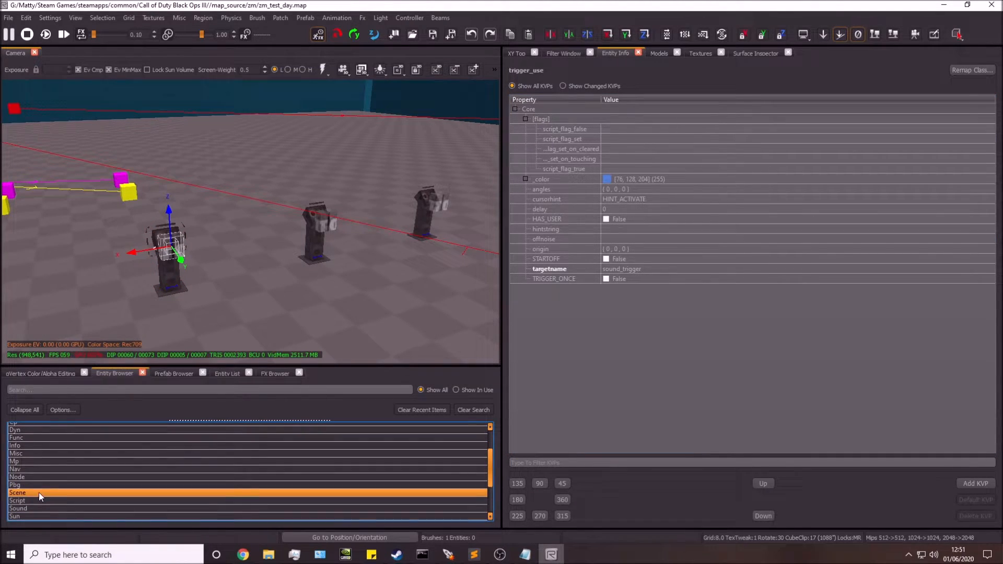
scroll("down", 3)
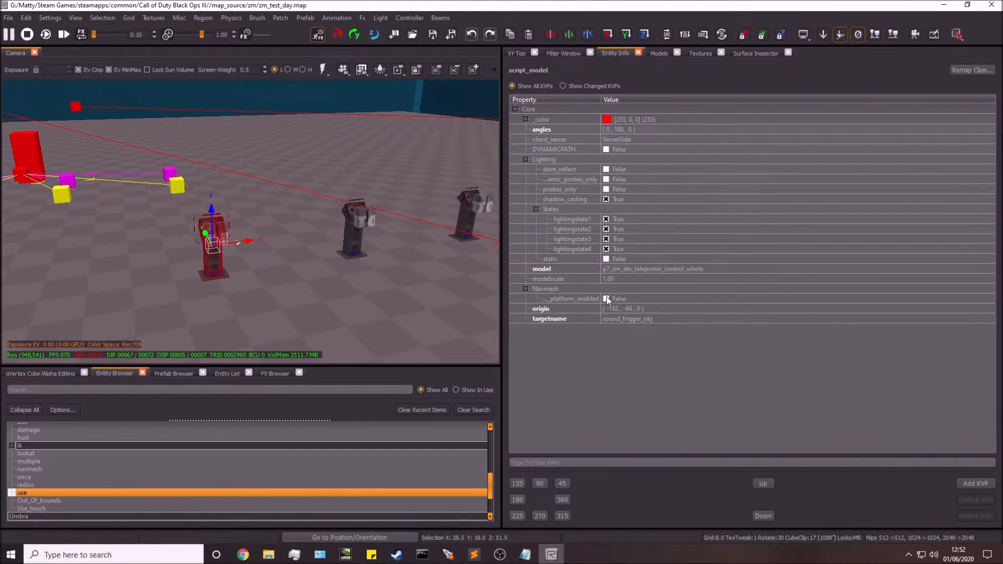
left_click(549, 318)
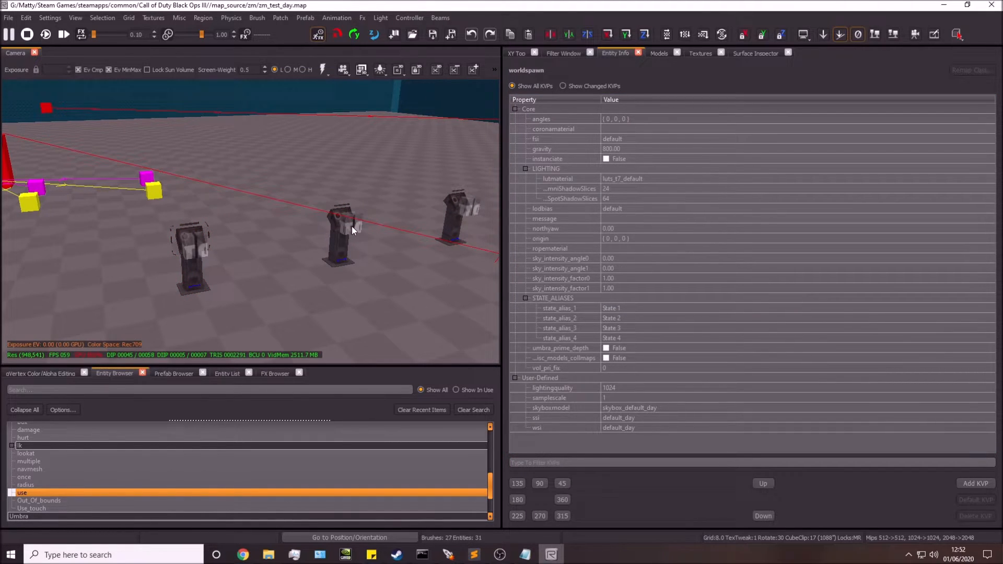
Select the station use triggers, confirming the third one is targetnamed sound_trigger_location.
left_click(342, 227)
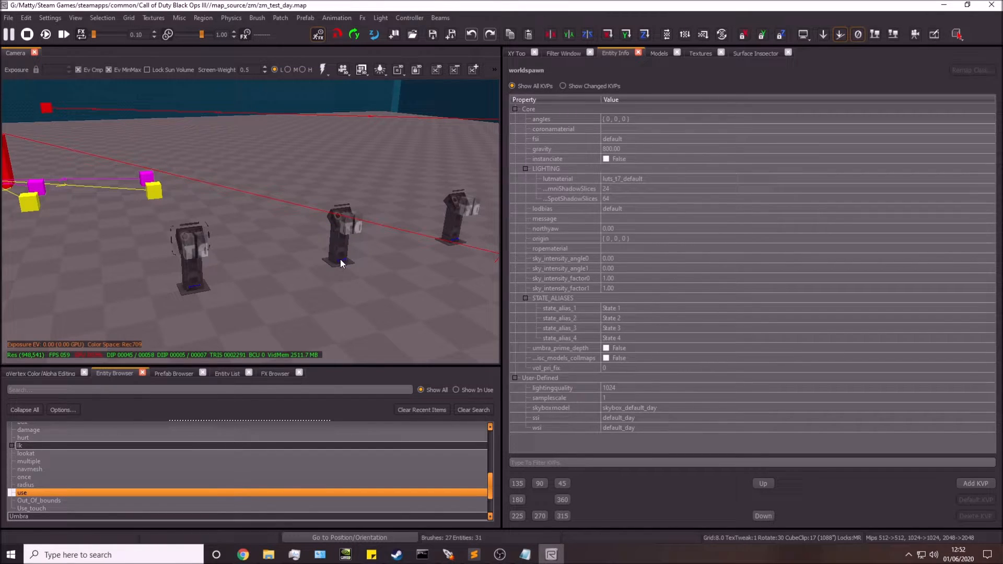
left_click(343, 233)
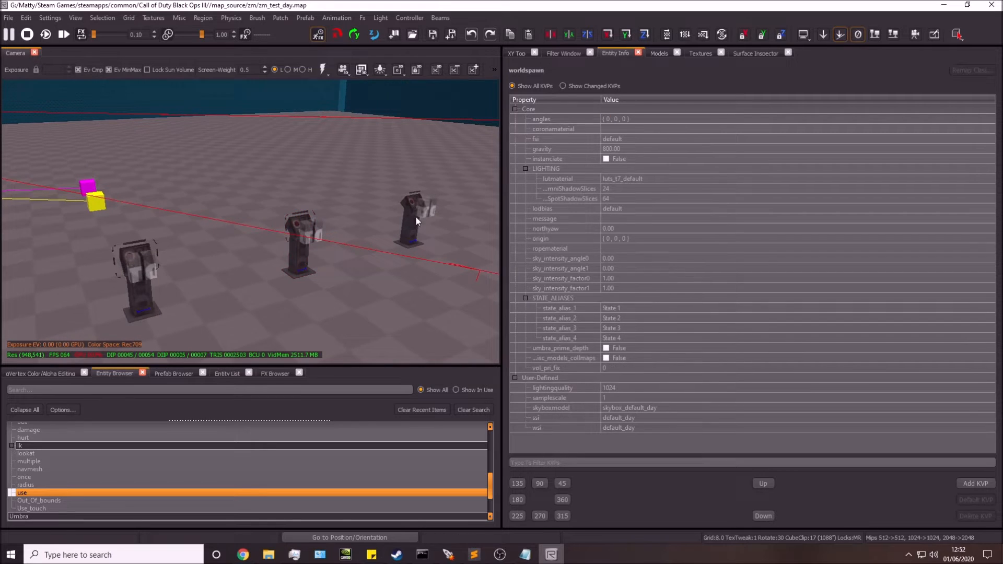
left_click(413, 223)
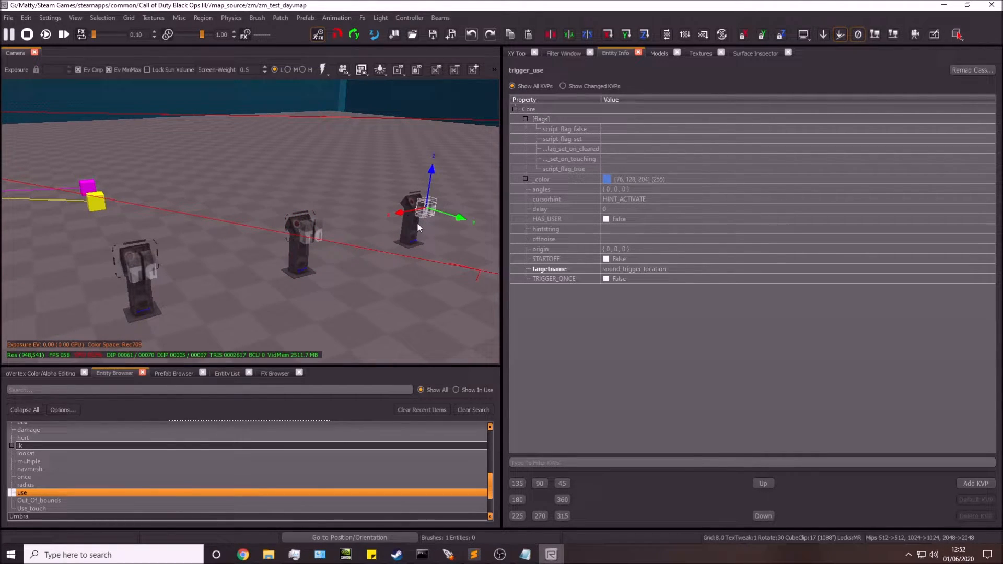
left_click(413, 218)
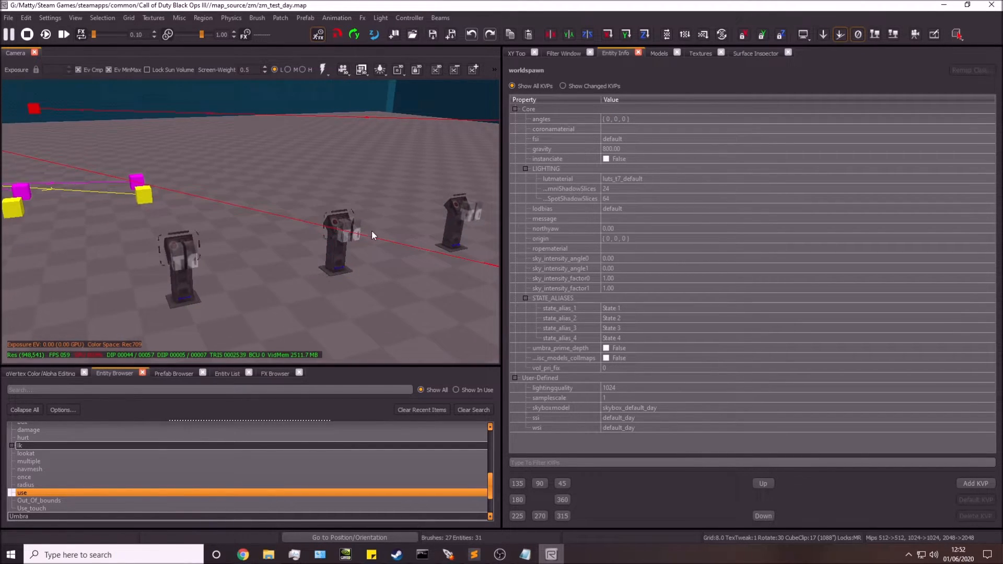
mouse_move(363, 237)
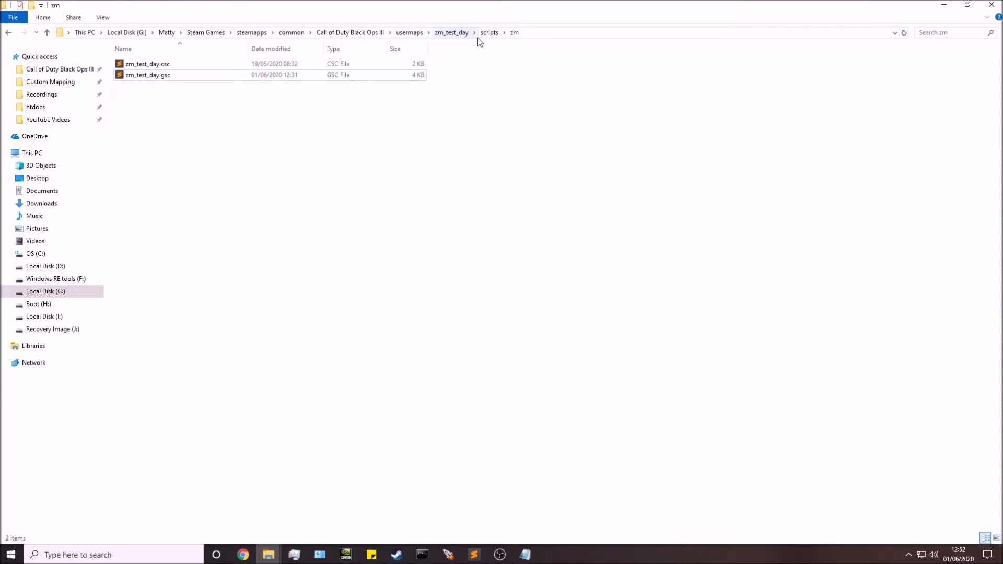
Open zm_test_day.gsc from usermaps\zm_test_day\scripts\zm in Sublime Text.
left_click(147, 75)
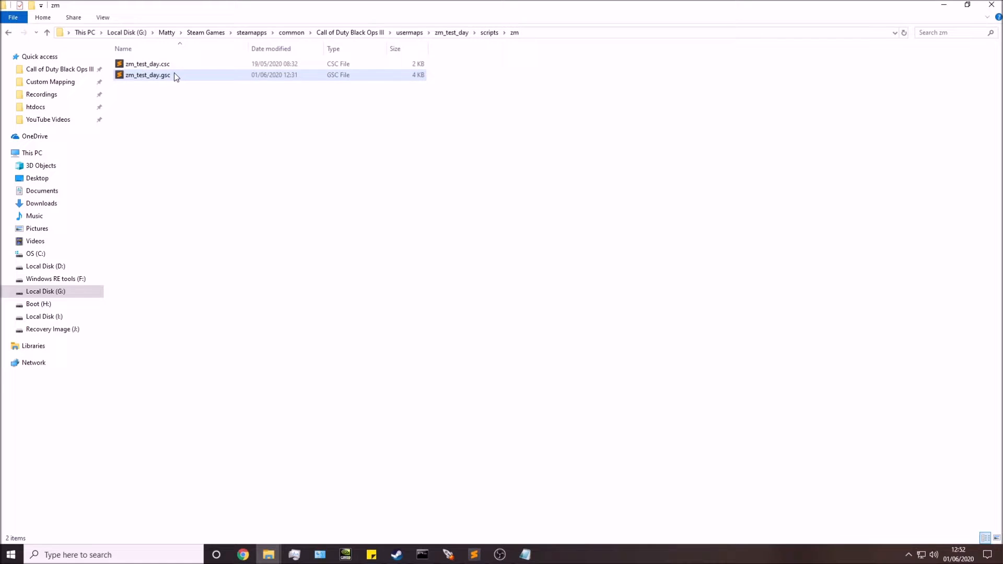
left_click(147, 76)
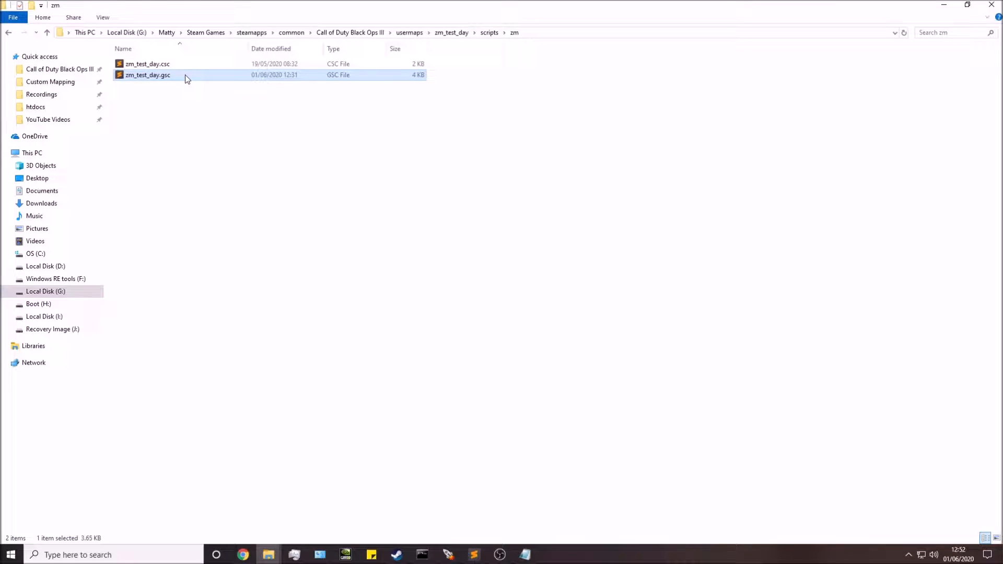
double_click(147, 75)
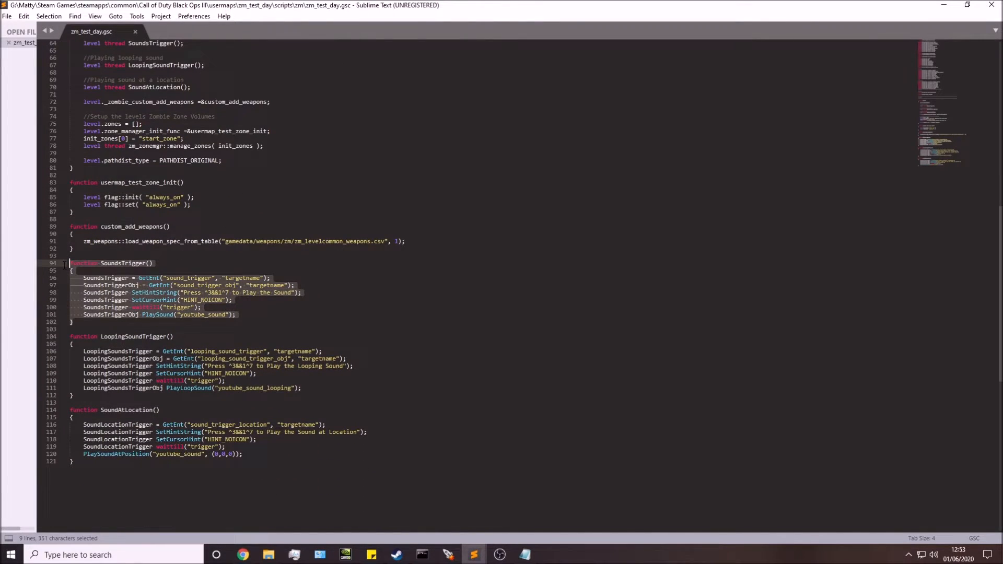
left_click(72, 320)
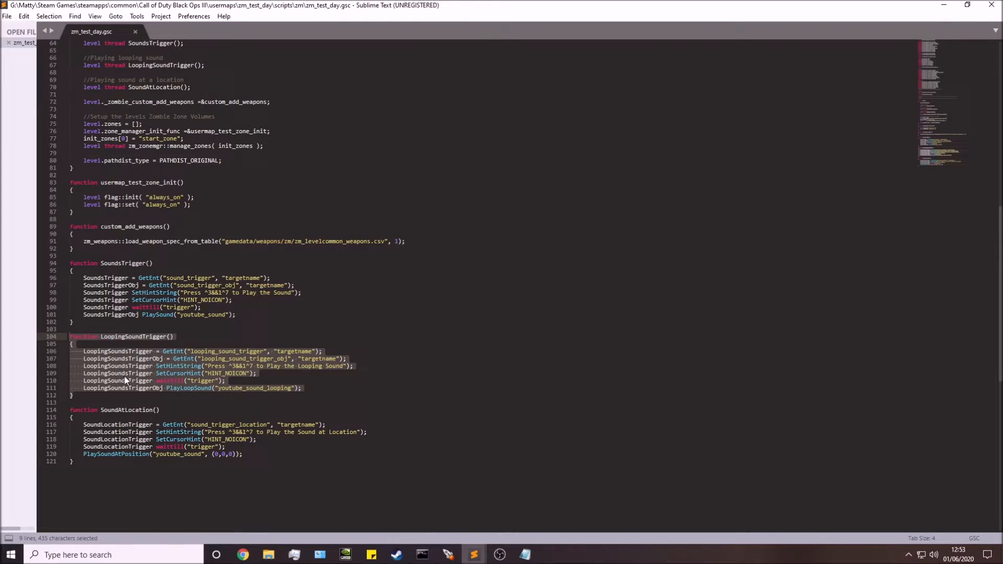
left_click(72, 395)
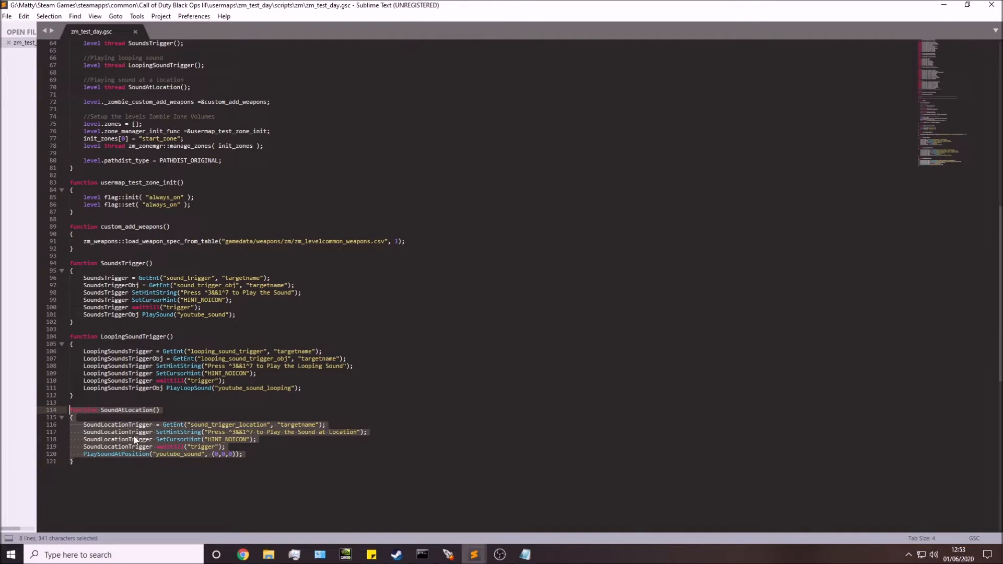
left_click(73, 461)
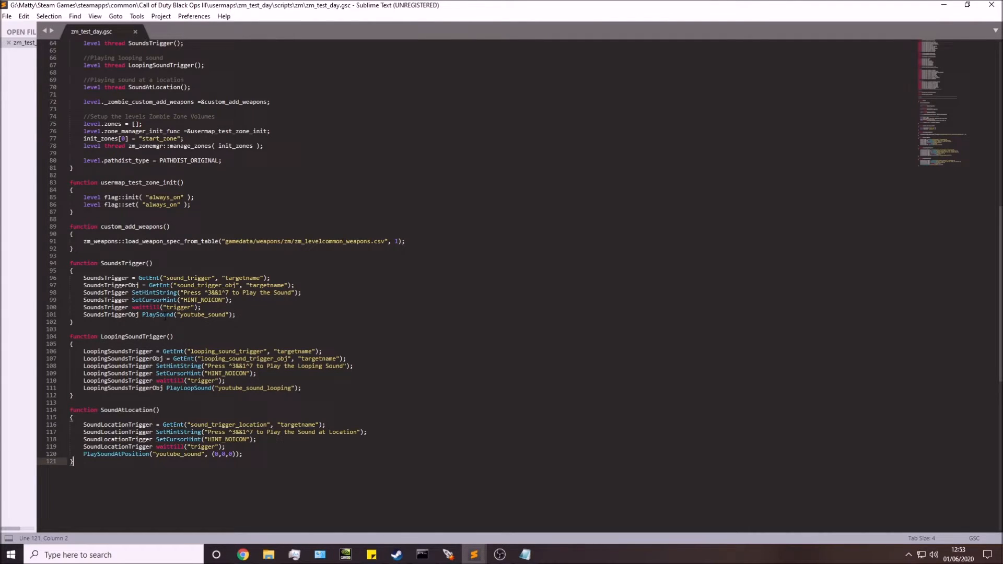
left_click_drag(184, 278, 268, 278)
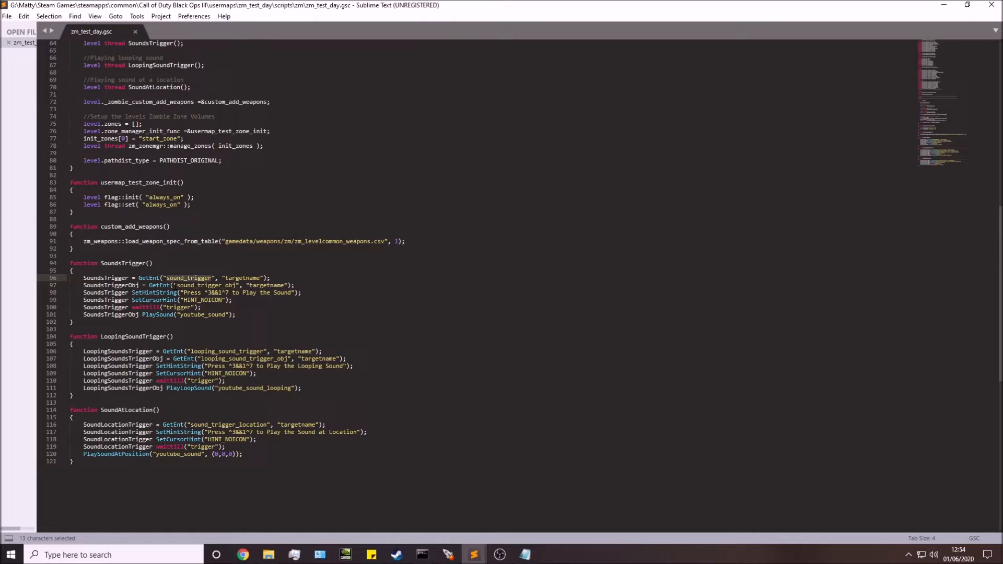
double_click(202, 285)
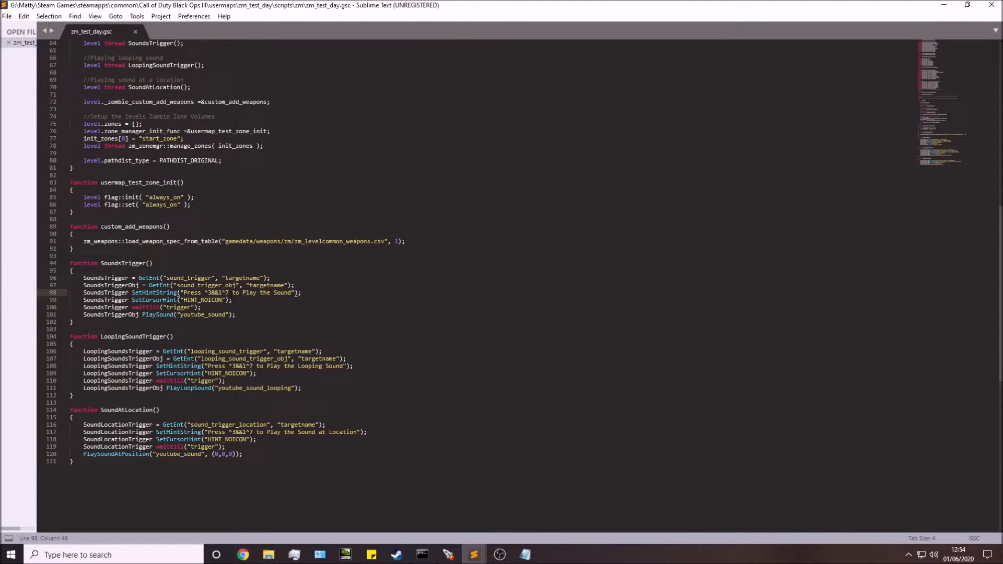
left_click_drag(100, 300, 232, 300)
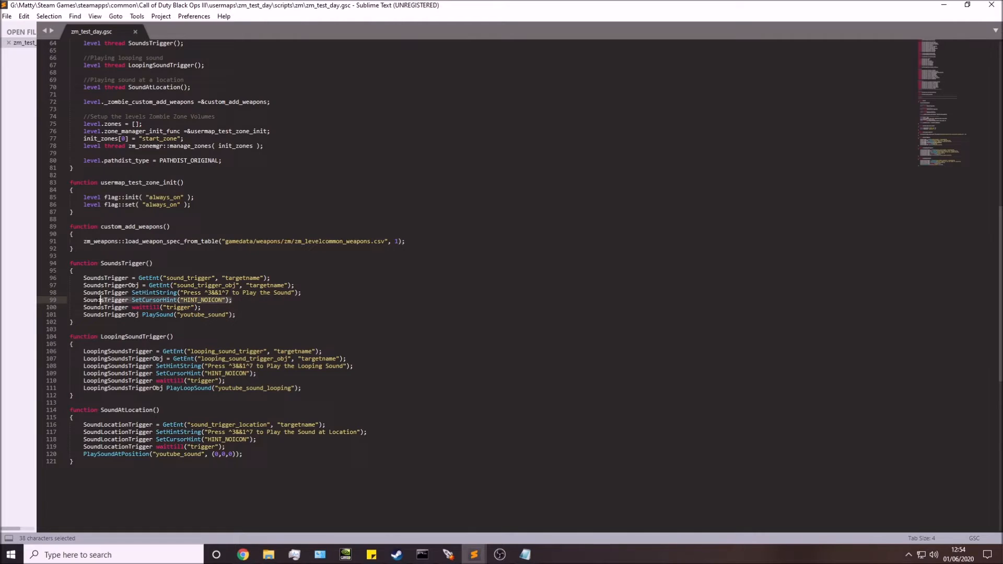
left_click(241, 300)
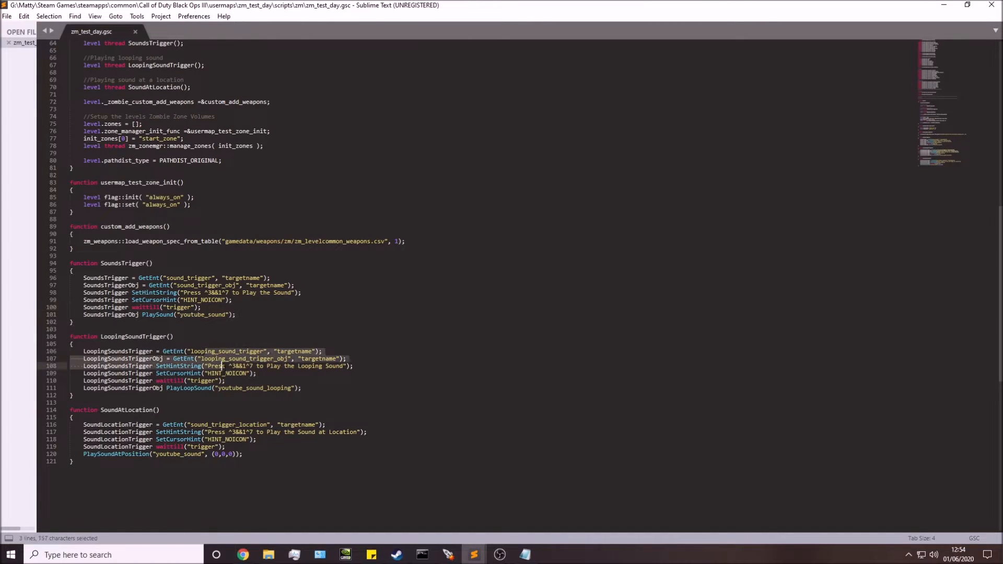
left_click(225, 380)
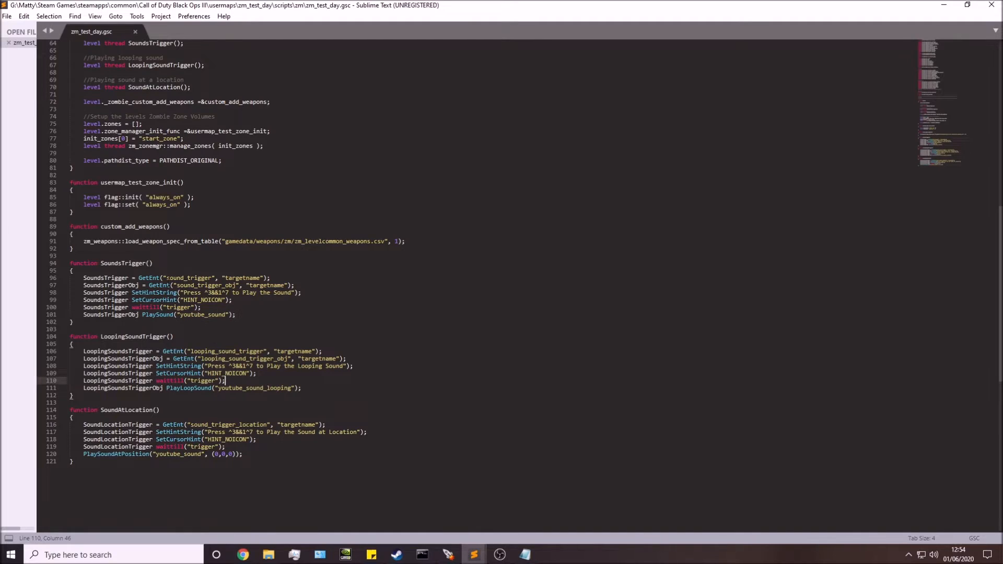
double_click(226, 351)
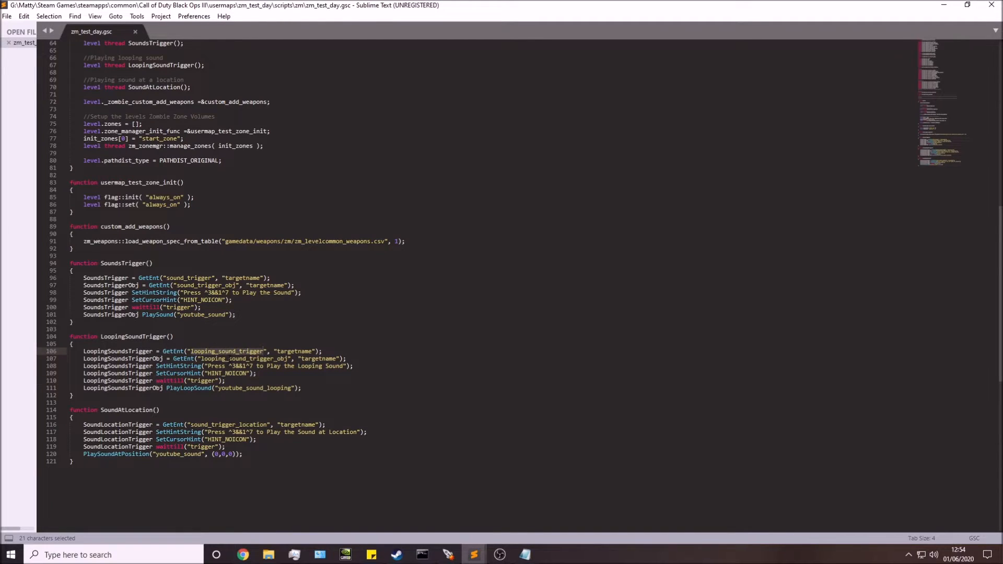
left_click(277, 351)
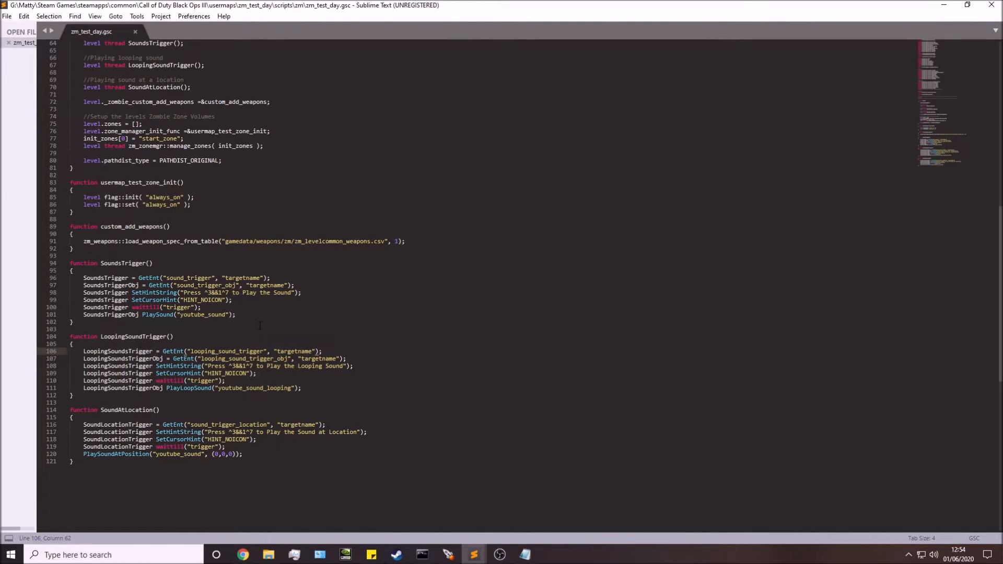
mouse_move(248, 314)
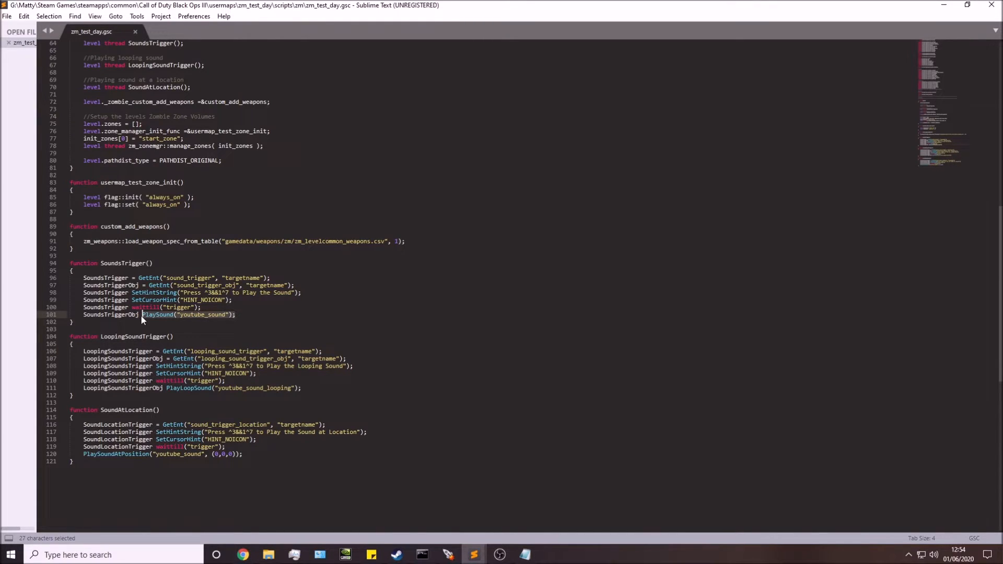
left_click(153, 315)
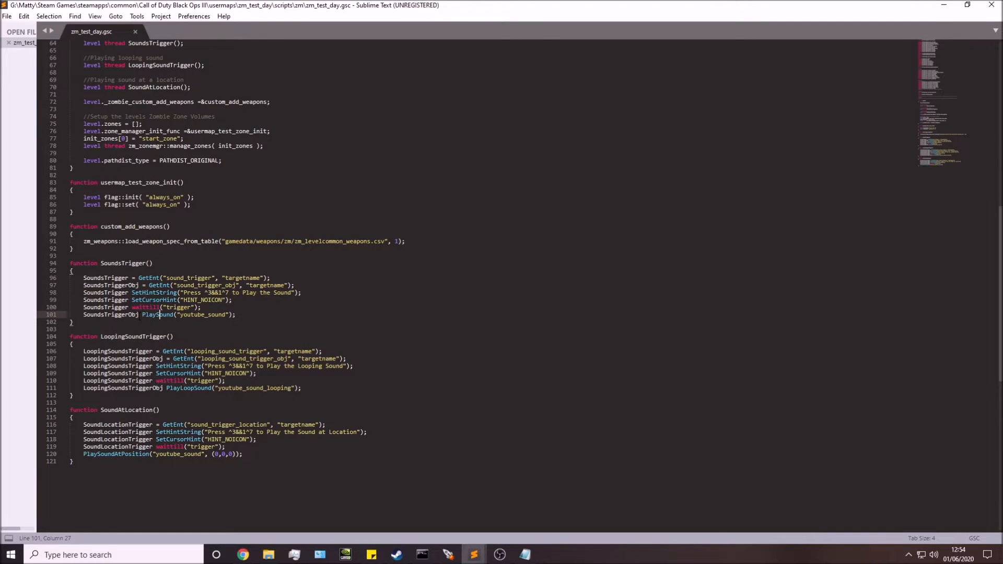
double_click(110, 314)
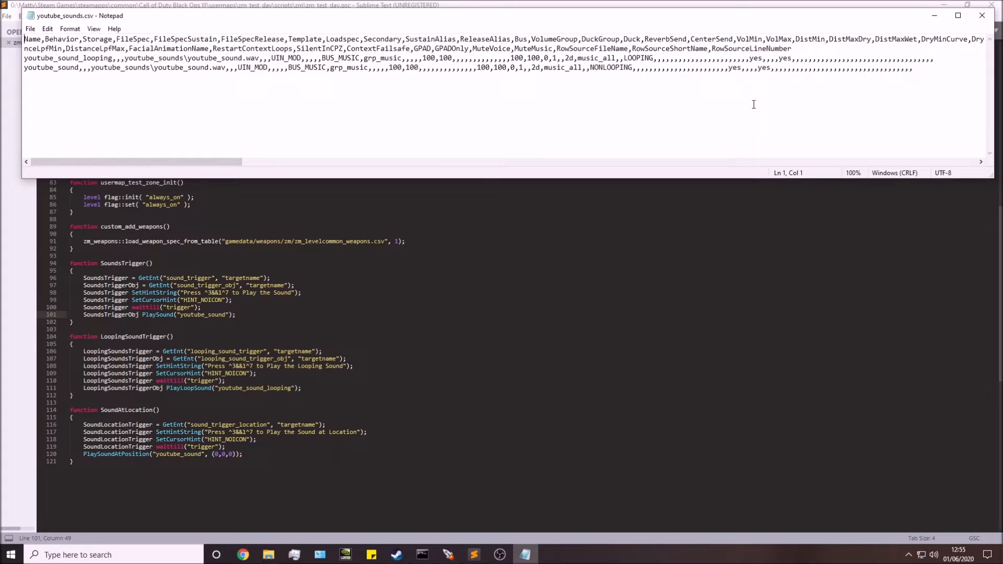
mouse_move(928, 76)
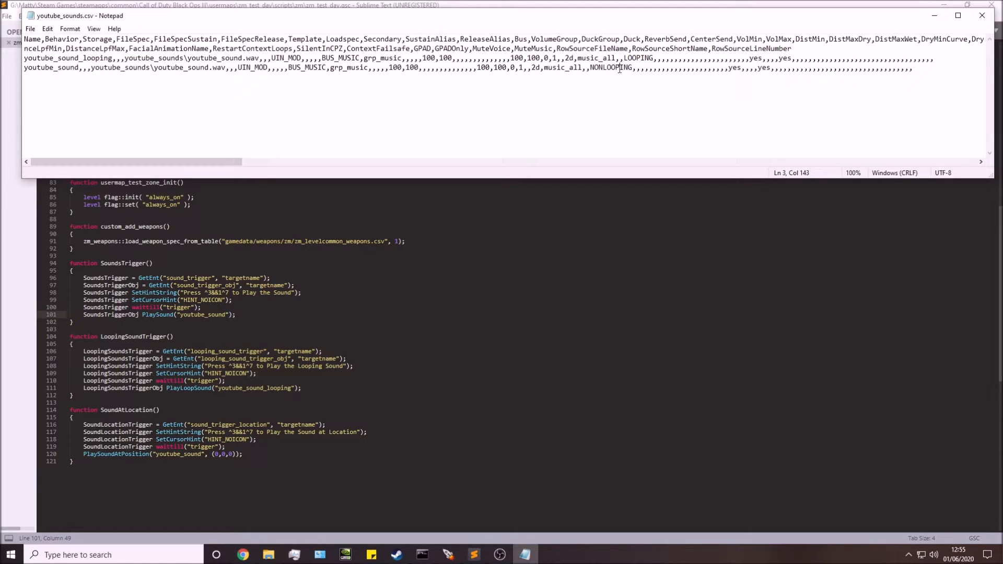
mouse_move(112, 54)
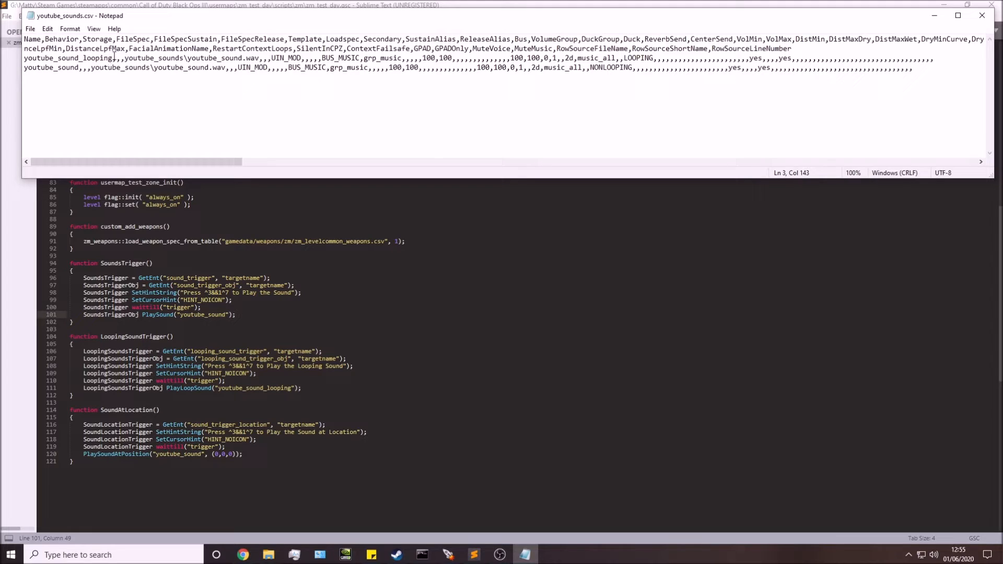
double_click(72, 57)
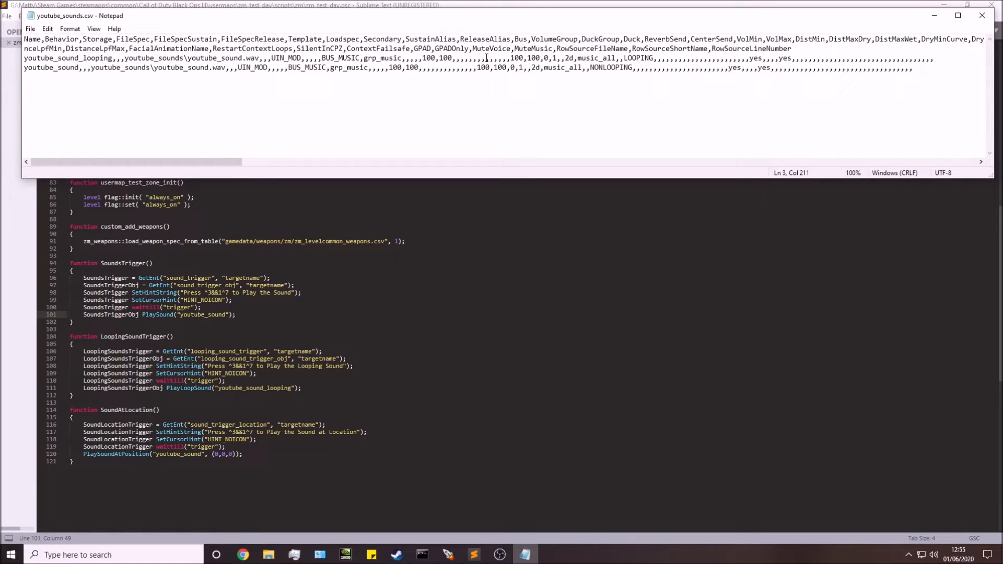
left_click(239, 59)
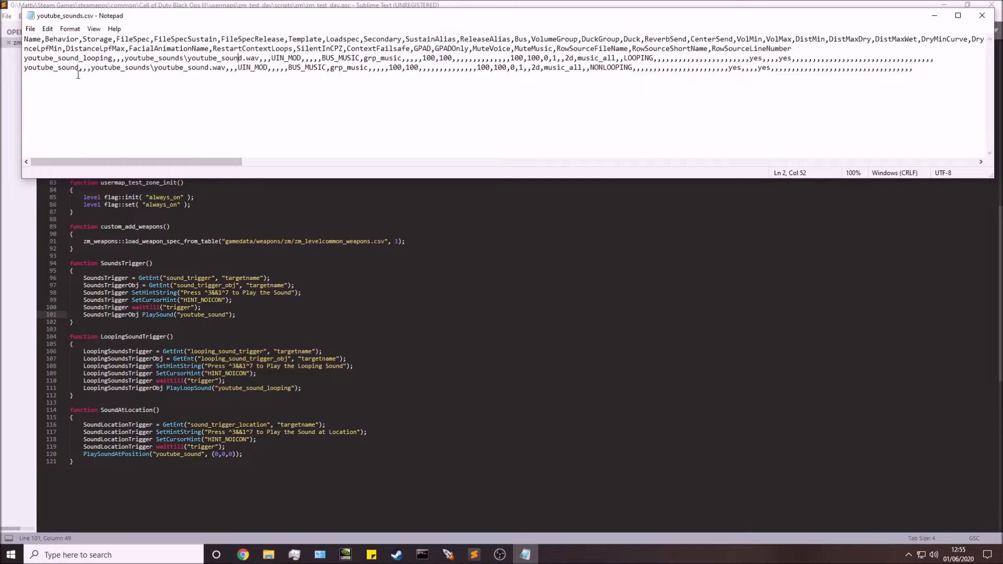
double_click(50, 67)
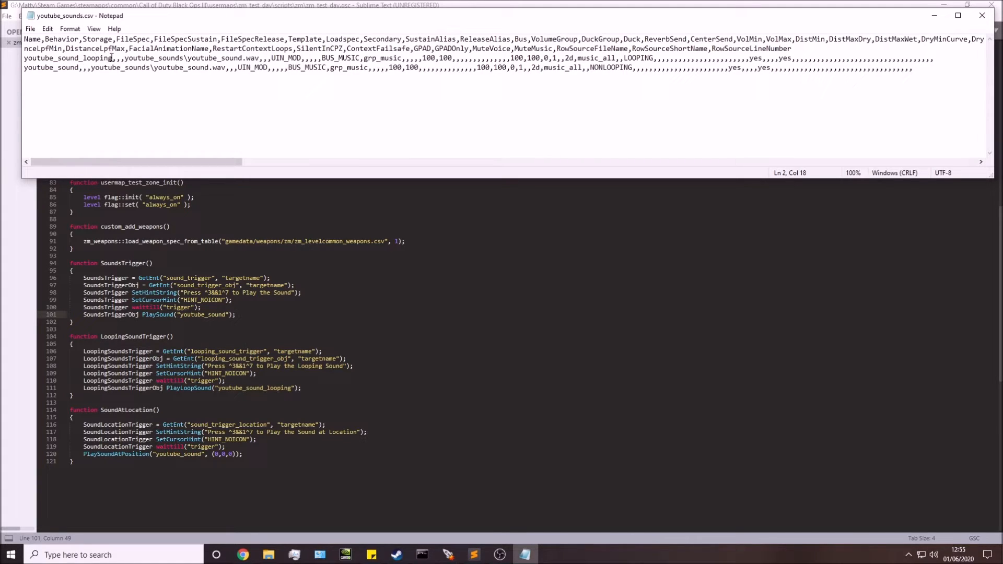
double_click(67, 58)
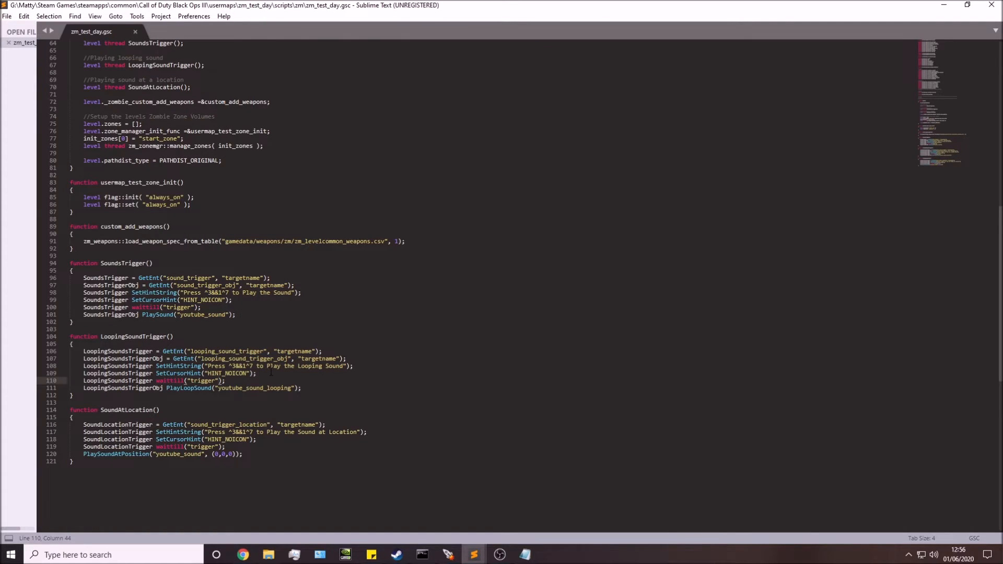
Add 'player' to the waittill("trigger") call and target the LoopingSoundsTriggerObj name for replacement.
type("player")
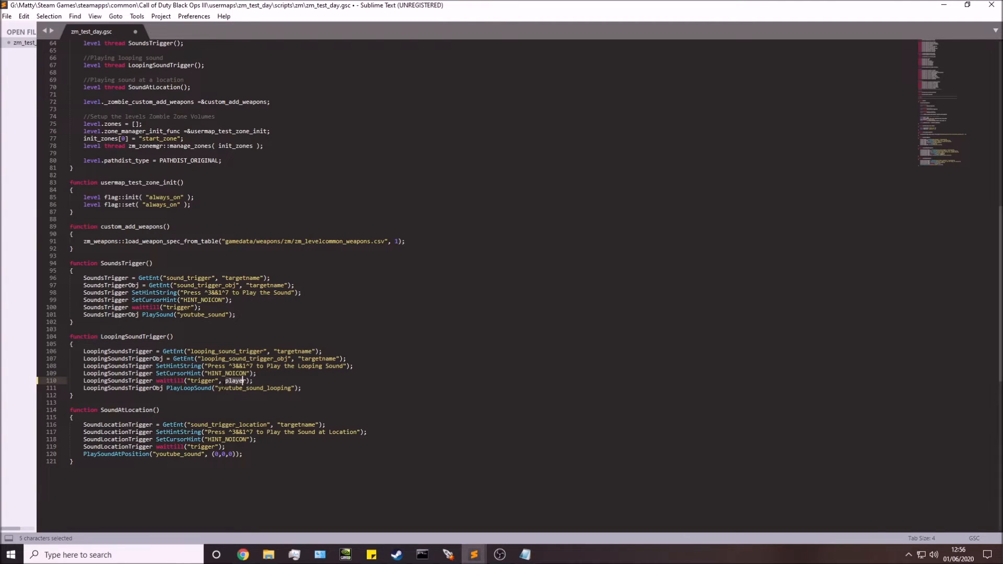
left_click(243, 381)
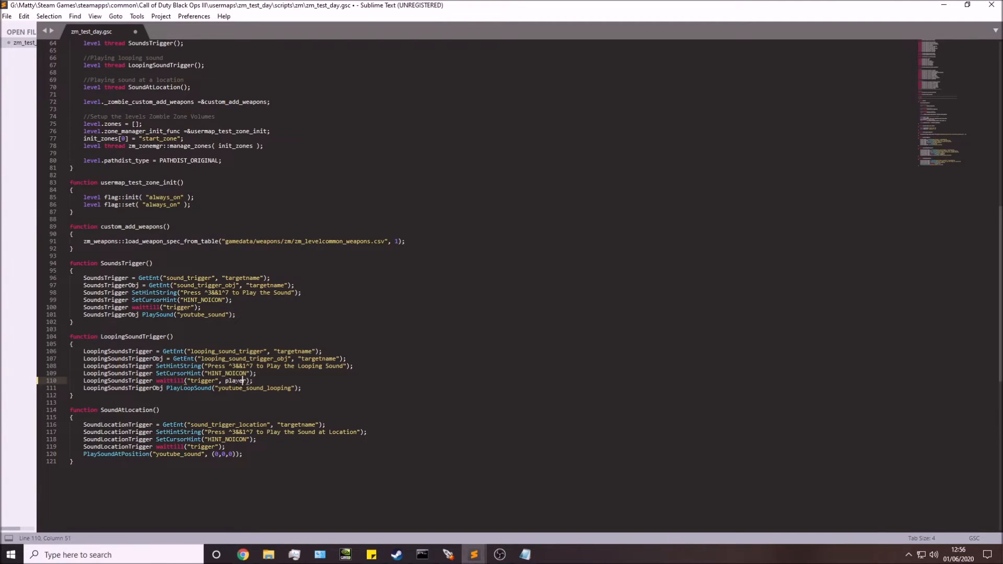
double_click(236, 380)
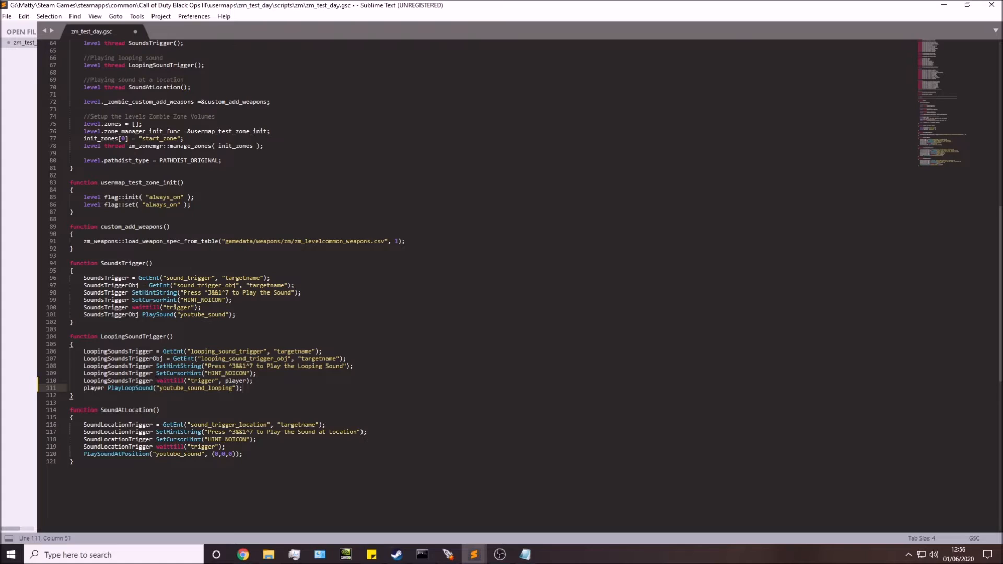
left_click(227, 381)
type("LoopingSoundsTriggerObj")
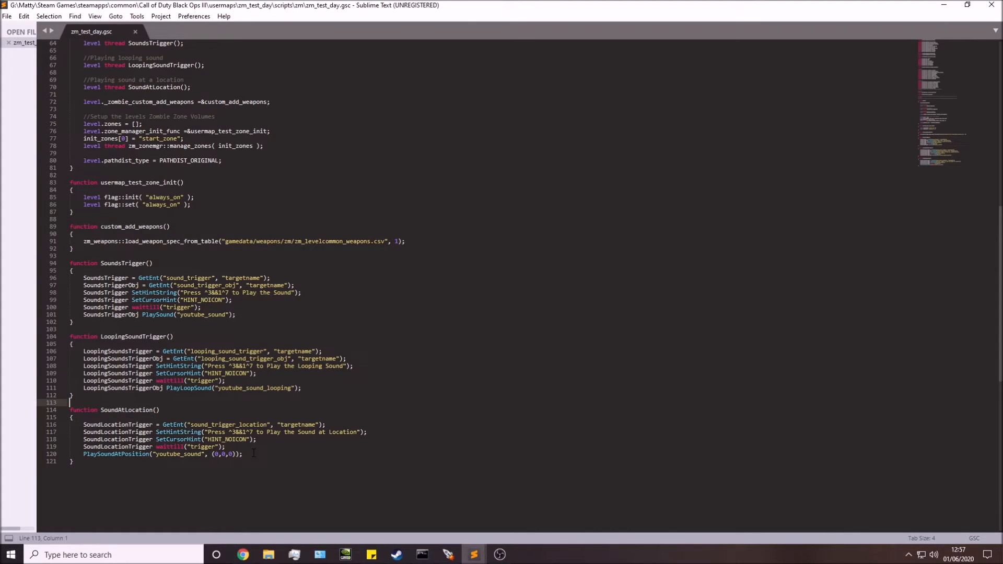
Highlight the youtube_sound alias and 0,0,0 coordinates in the PlaySoundAtPosition line to explain them.
left_click_drag(83, 454, 72, 461)
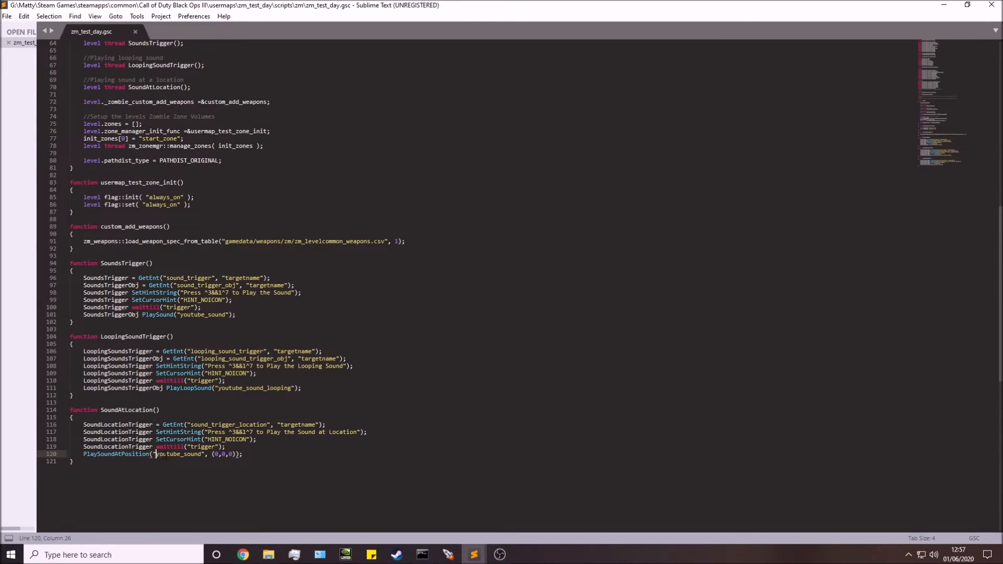
double_click(179, 453)
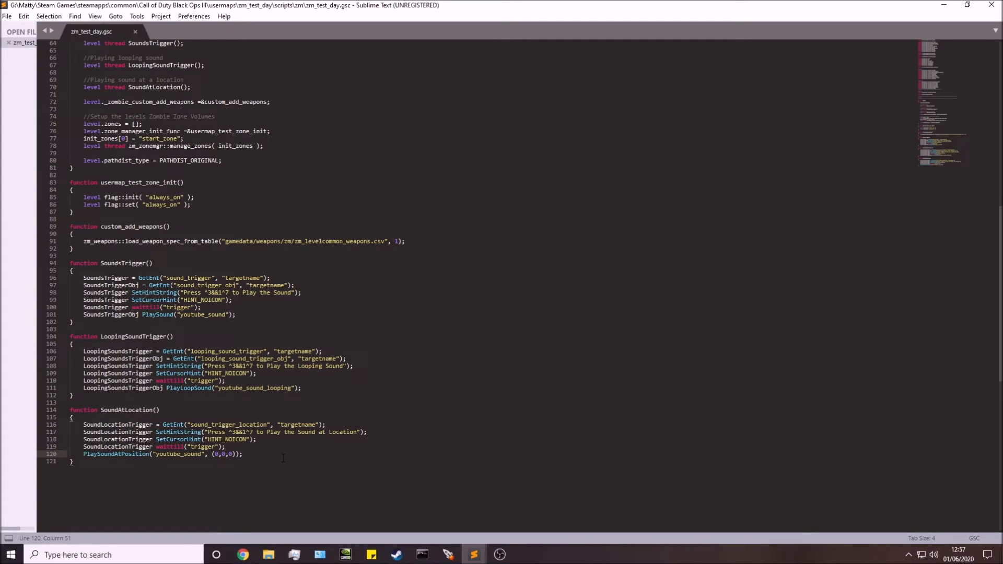
left_click_drag(213, 453, 233, 453)
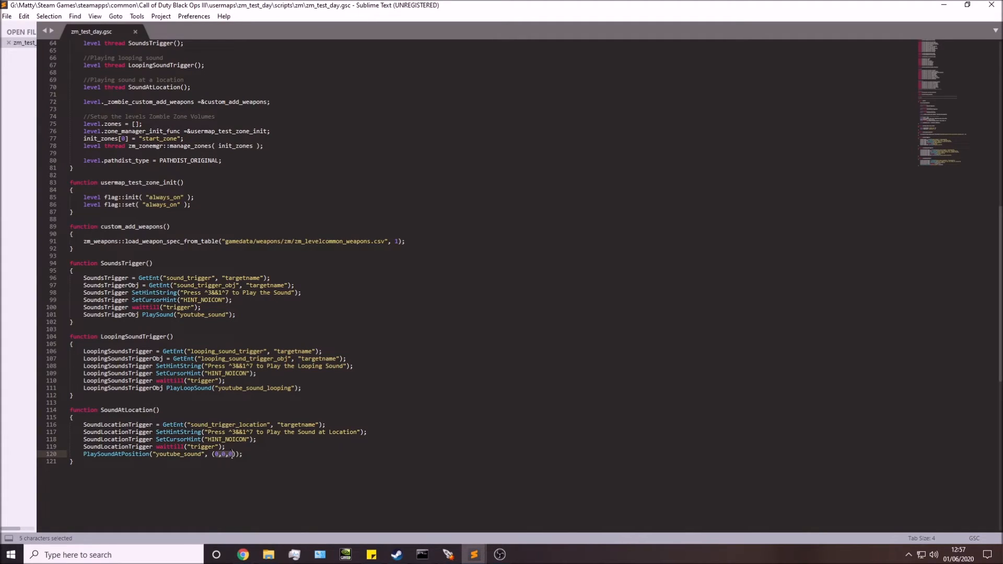
left_click(256, 454)
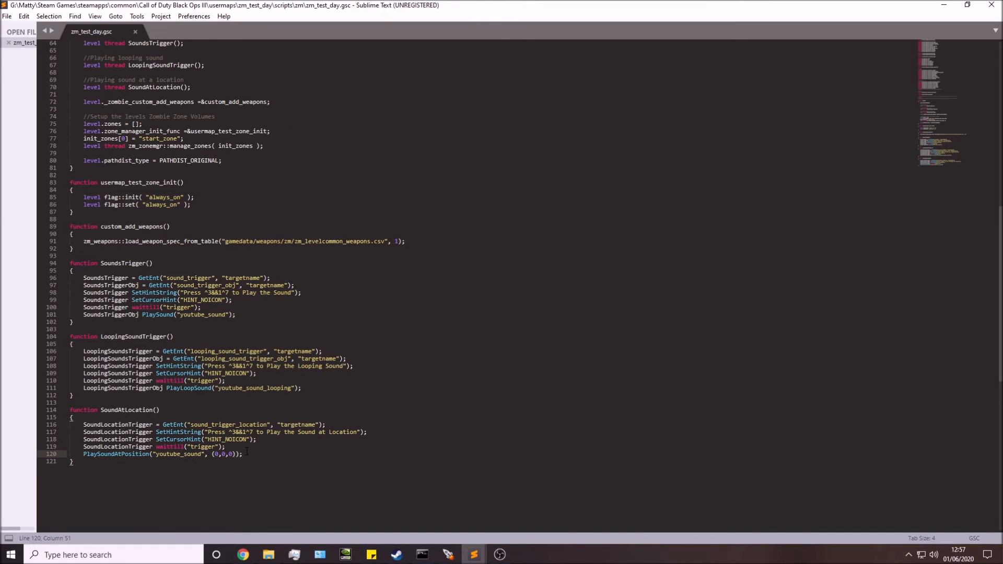
triple_click(160, 453)
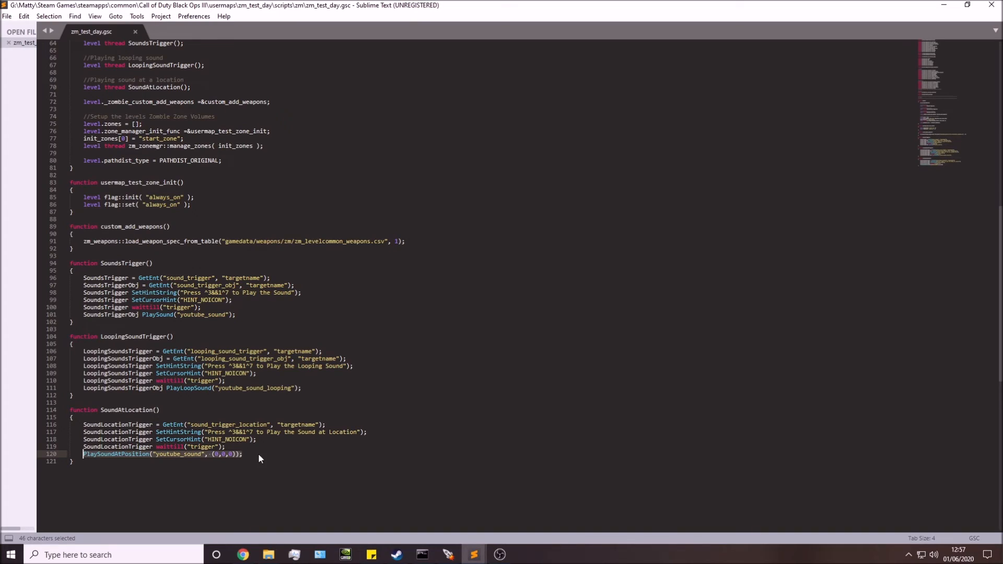